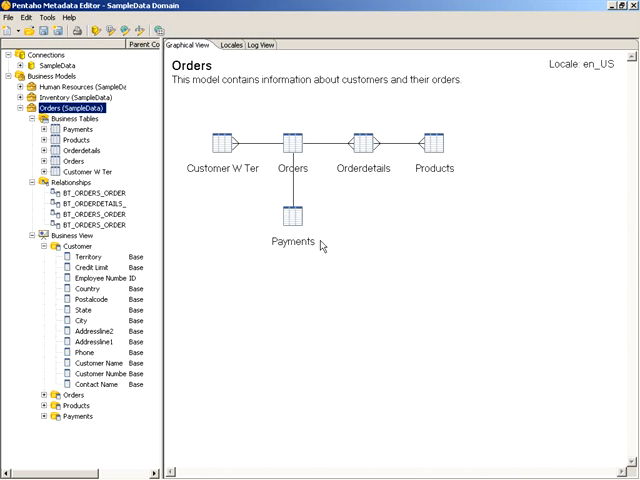
{"action": "mouse_move", "coordinate": [78, 270]}
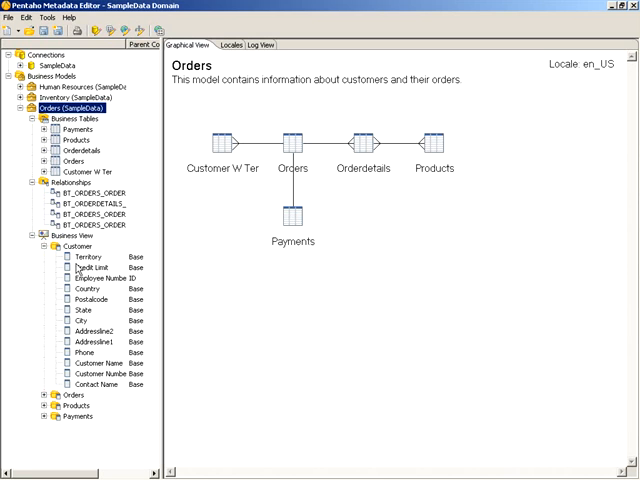
{"action": "mouse_move", "coordinate": [90, 311]}
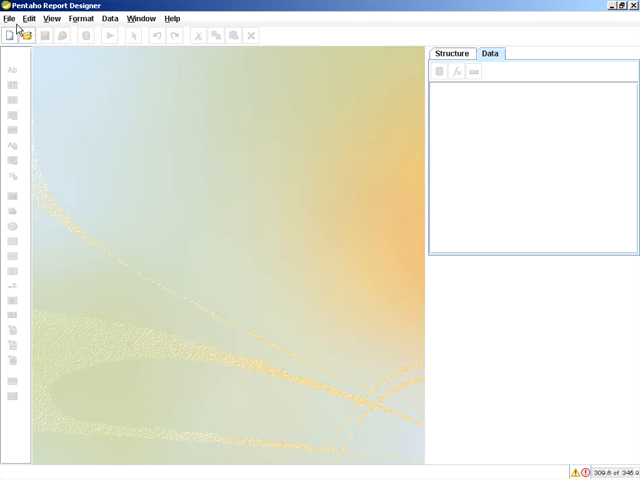
Step: Create a new blank report and add a Metadata data set from the Data tab
{"action": "left_click", "coordinate": [9, 33]}
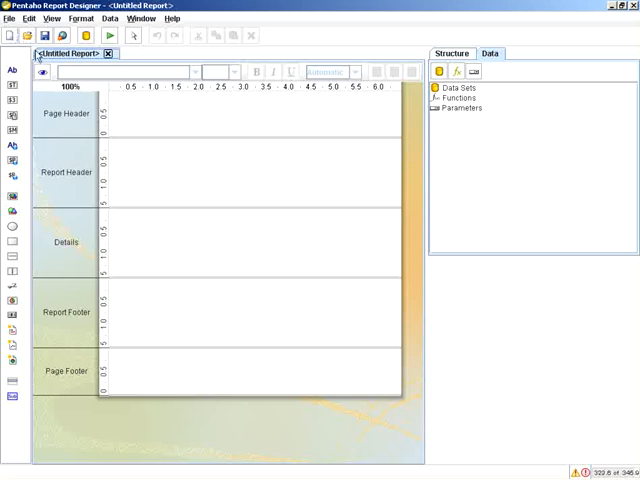
{"action": "left_click", "coordinate": [461, 88]}
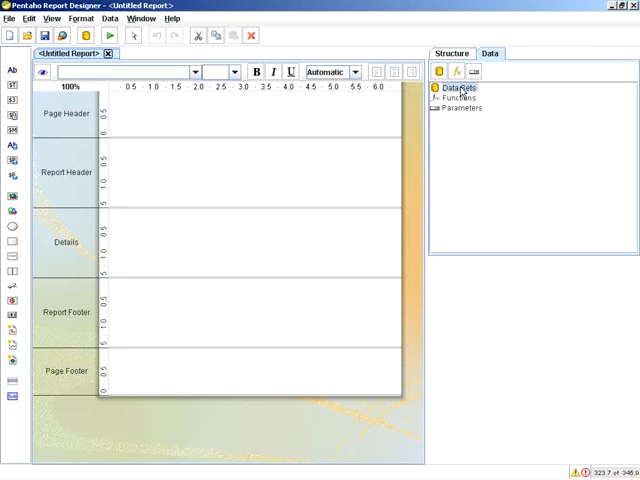
{"action": "right_click", "coordinate": [458, 88]}
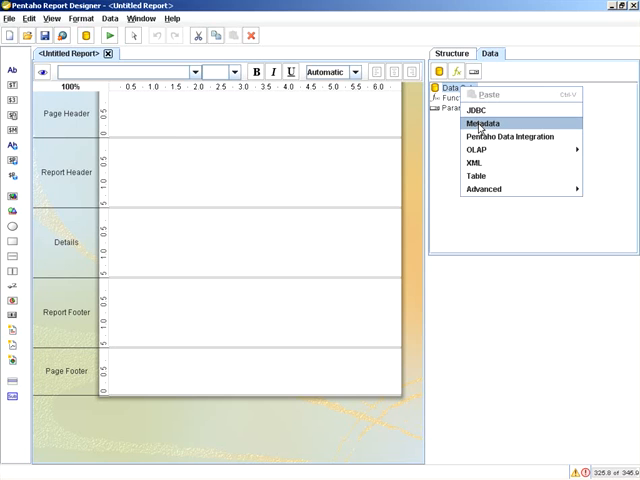
{"action": "left_click", "coordinate": [483, 123]}
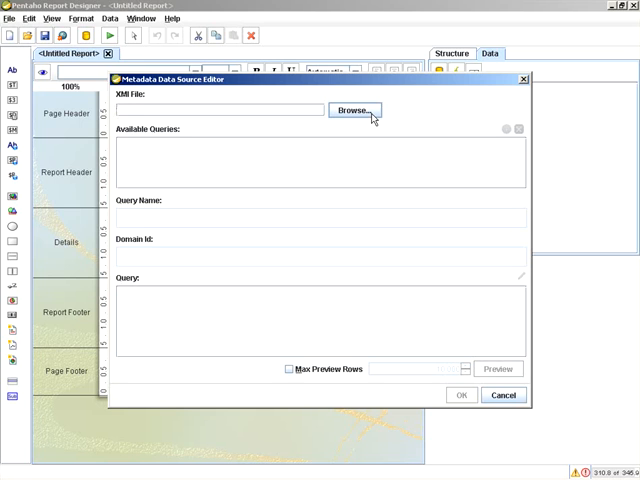
Step: Set the data source's XMI file to metadata.xmi from the steel-wheels folder
{"action": "left_click", "coordinate": [353, 110]}
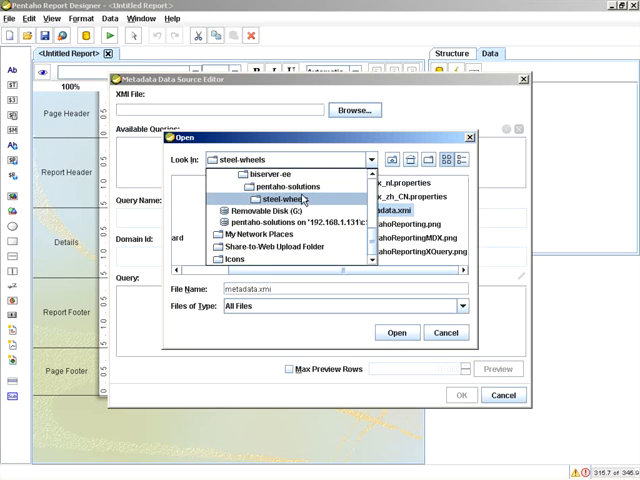
{"action": "double_click", "coordinate": [275, 198]}
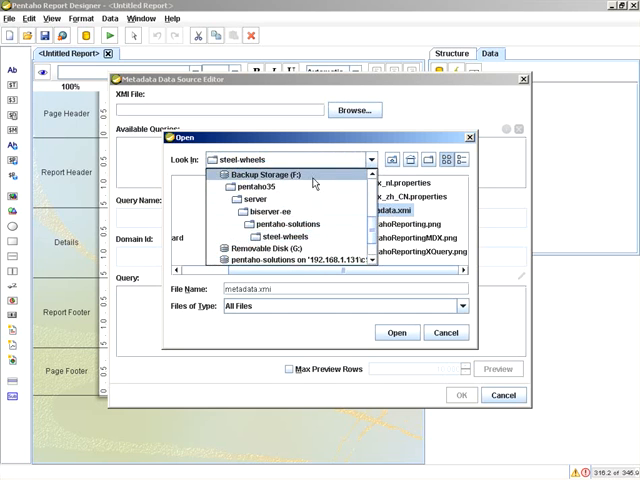
{"action": "left_click", "coordinate": [287, 224]}
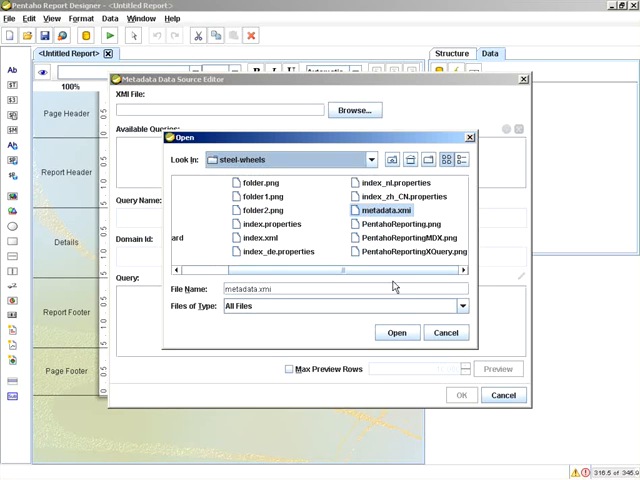
{"action": "left_click", "coordinate": [396, 332]}
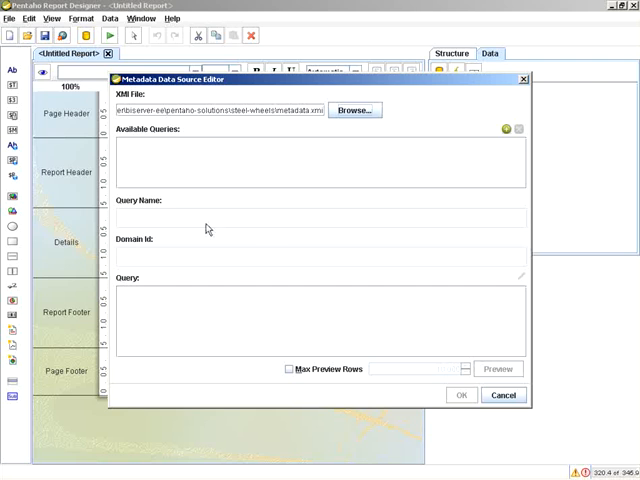
Step: Add a query named 'Metadata Query' using the steel-wheels domain
{"action": "left_click", "coordinate": [508, 129]}
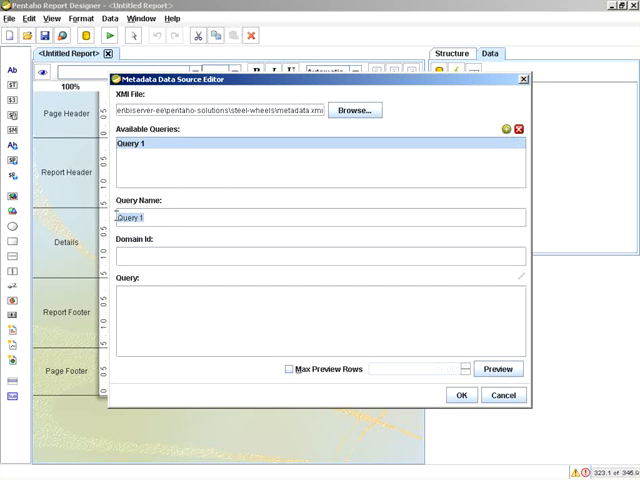
{"action": "type", "text": "Metadata Q"}
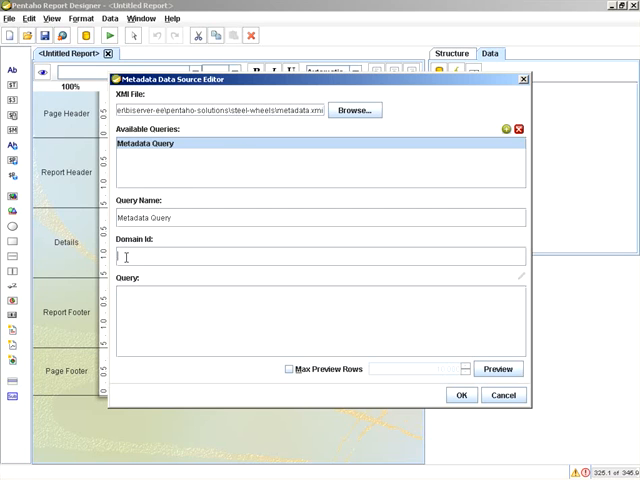
{"action": "type", "text": "steel-wheels"}
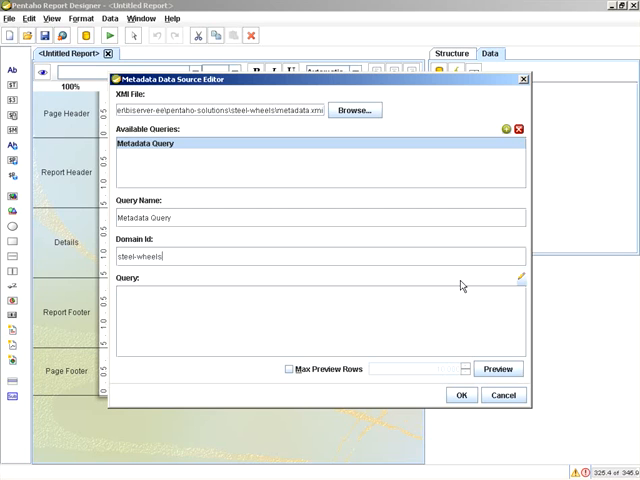
Step: Open the query editor and select the Orders business model
{"action": "left_click", "coordinate": [518, 278]}
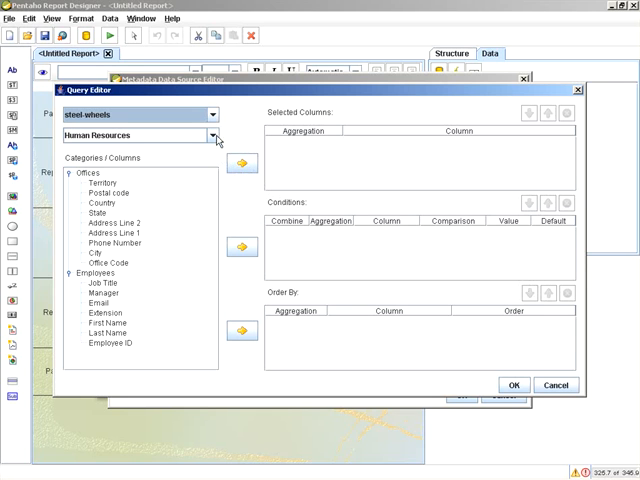
{"action": "left_click", "coordinate": [212, 135]}
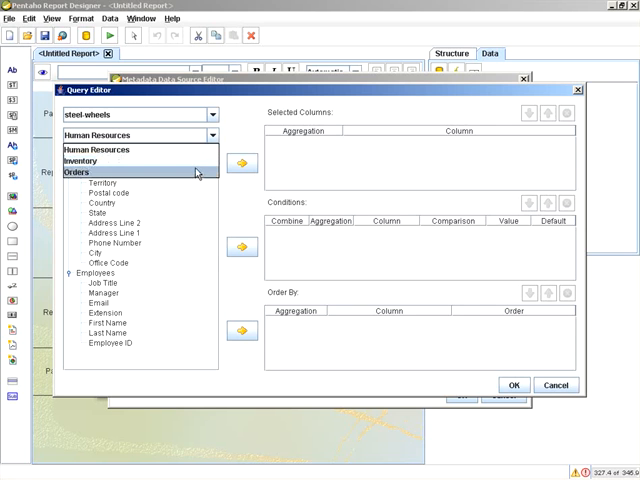
{"action": "left_click", "coordinate": [100, 149]}
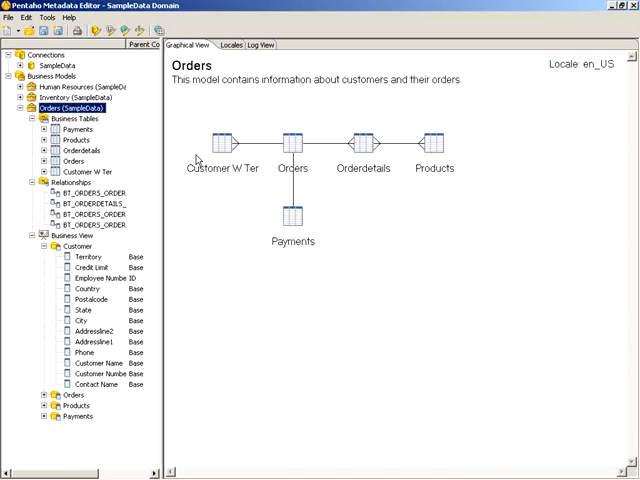
{"action": "mouse_move", "coordinate": [230, 318]}
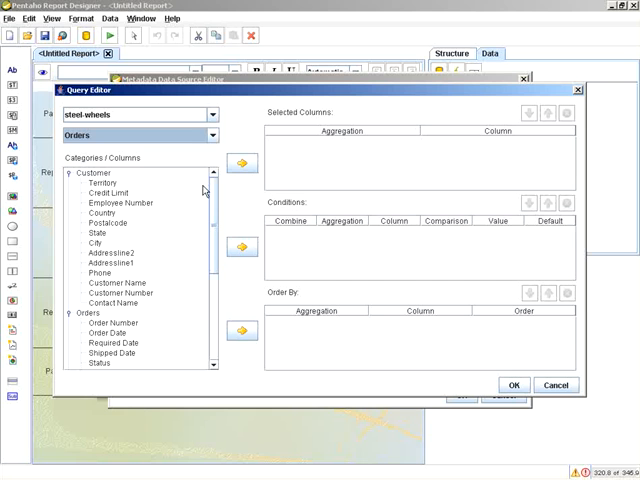
Step: Add the Territory and Status columns to the query and move Status to the top
{"action": "left_click", "coordinate": [98, 181]}
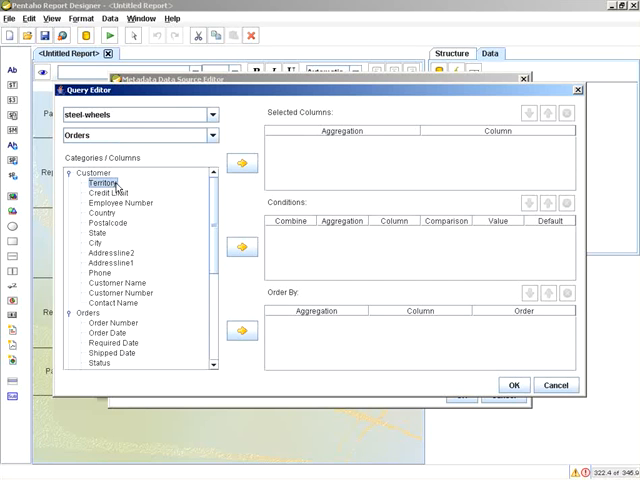
{"action": "left_click", "coordinate": [241, 163]}
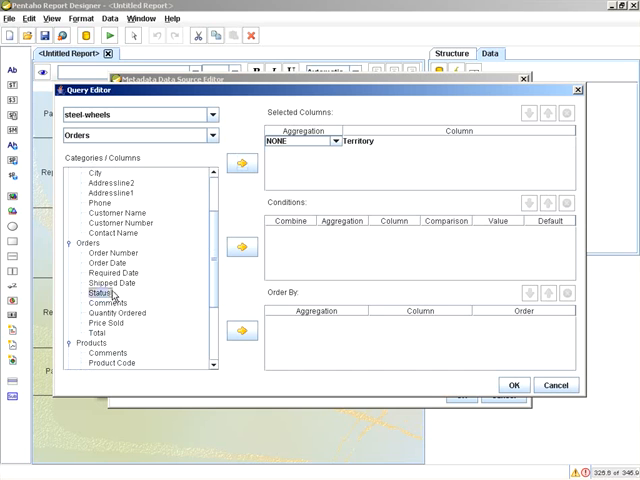
{"action": "left_click", "coordinate": [241, 247]}
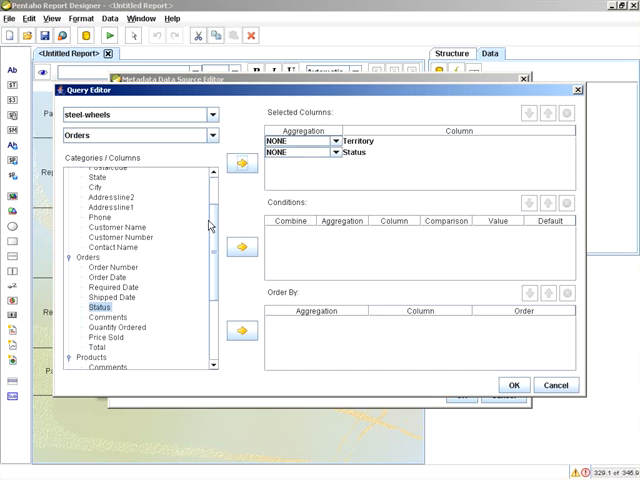
{"action": "left_click", "coordinate": [240, 247]}
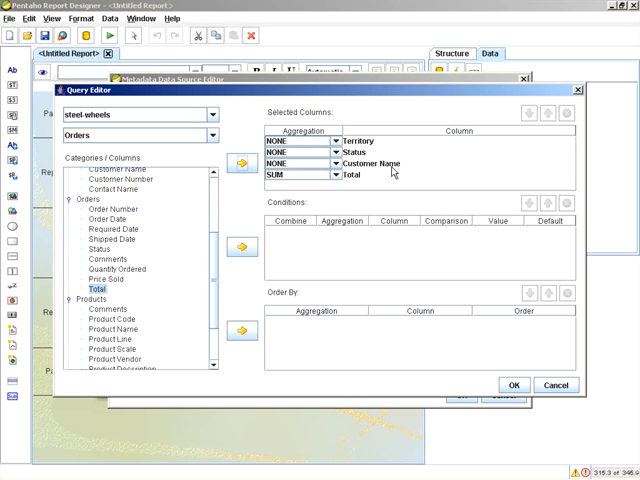
{"action": "left_click", "coordinate": [360, 152]}
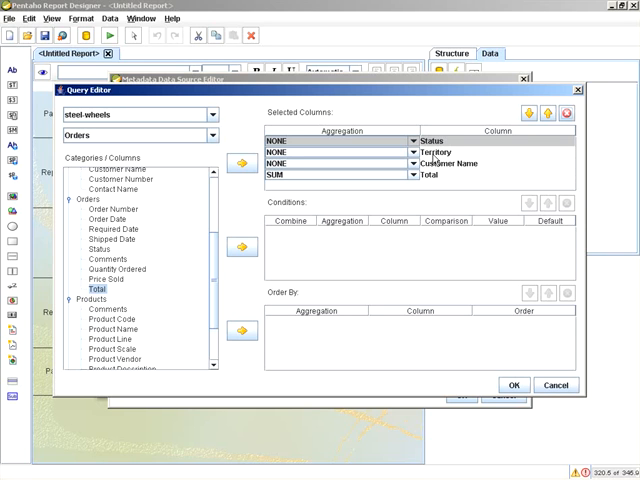
{"action": "mouse_move", "coordinate": [248, 312]}
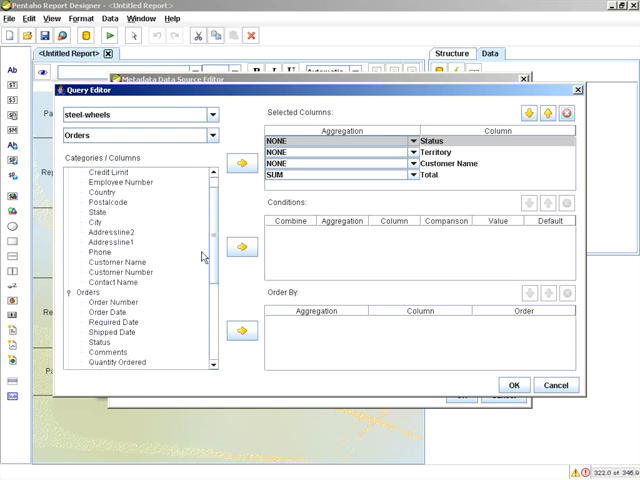
Step: Add Status and Customer Name to the query's Order By list
{"action": "left_click", "coordinate": [98, 325]}
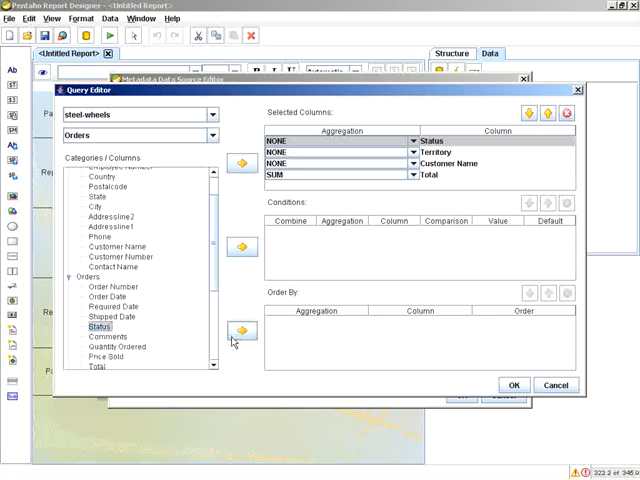
{"action": "left_click", "coordinate": [240, 330]}
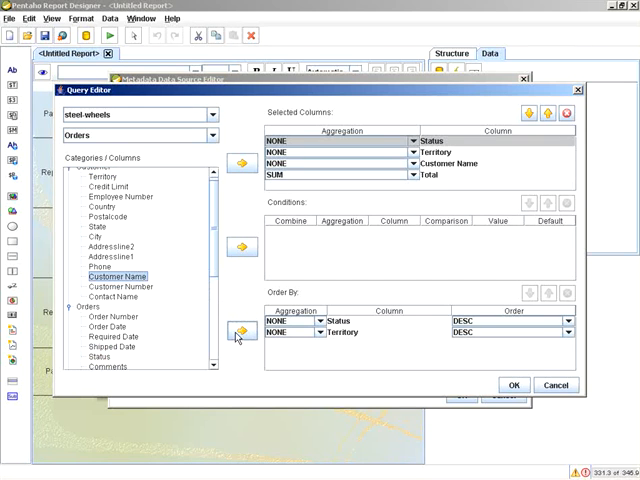
{"action": "left_click", "coordinate": [238, 332]}
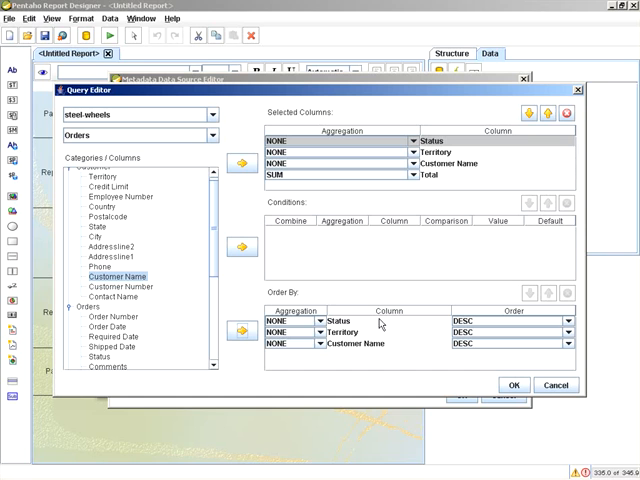
{"action": "mouse_move", "coordinate": [380, 342]}
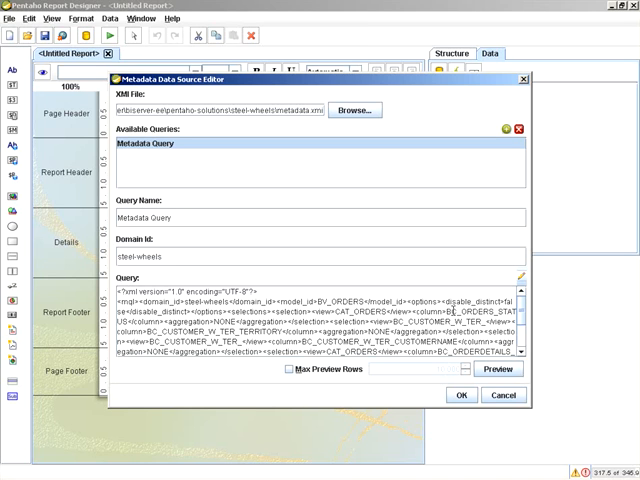
Step: Preview the query's Shipped order rows, then confirm the Metadata data source
{"action": "left_click", "coordinate": [498, 369]}
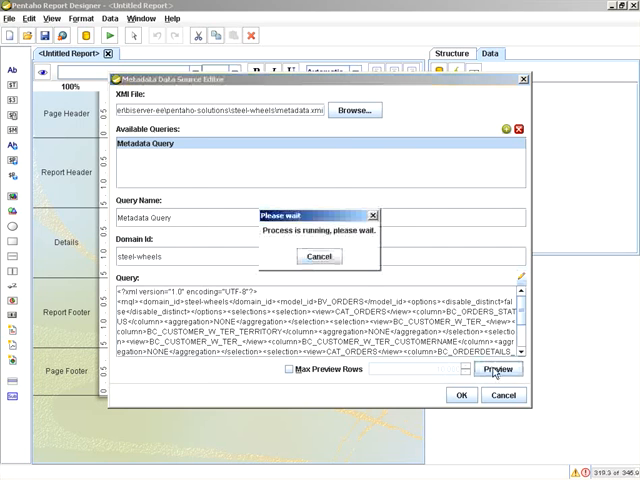
{"action": "left_click", "coordinate": [498, 369]}
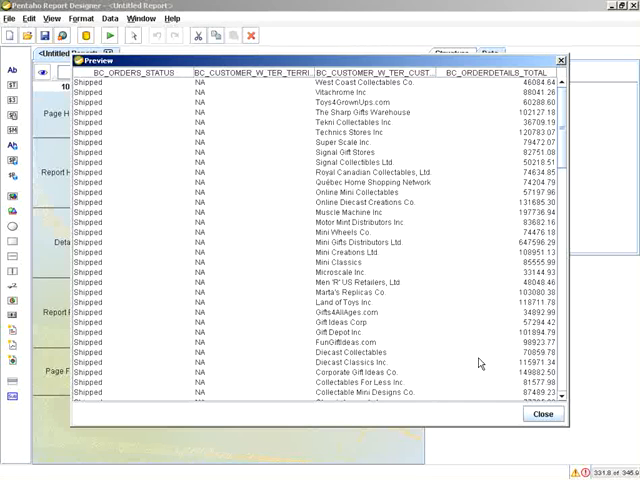
{"action": "left_click", "coordinate": [542, 413]}
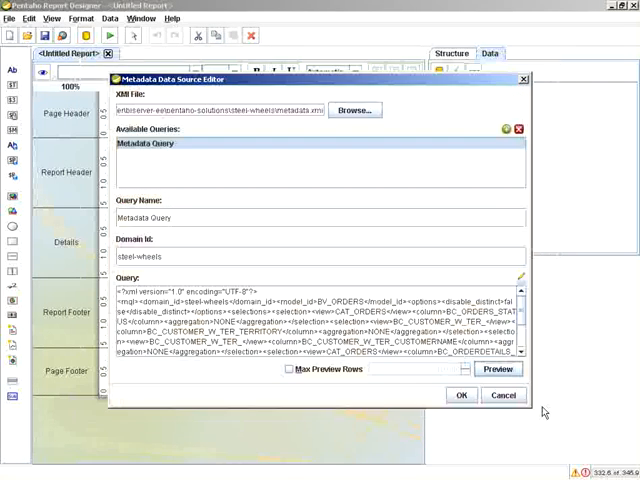
{"action": "left_click", "coordinate": [461, 394]}
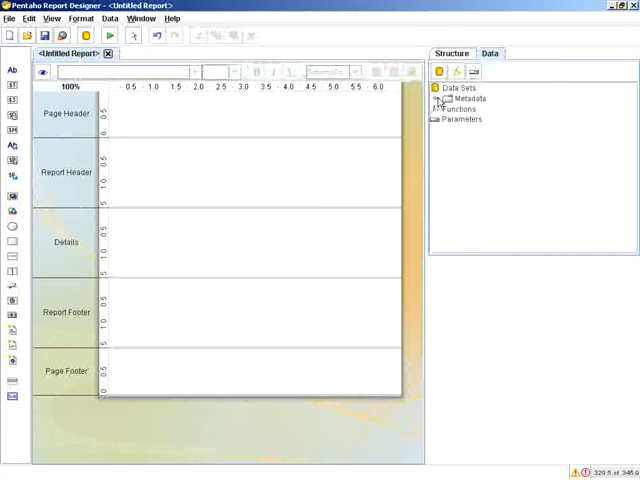
Step: Expand Metadata Query and drag the Territory field into the Details band
{"action": "left_click", "coordinate": [438, 98]}
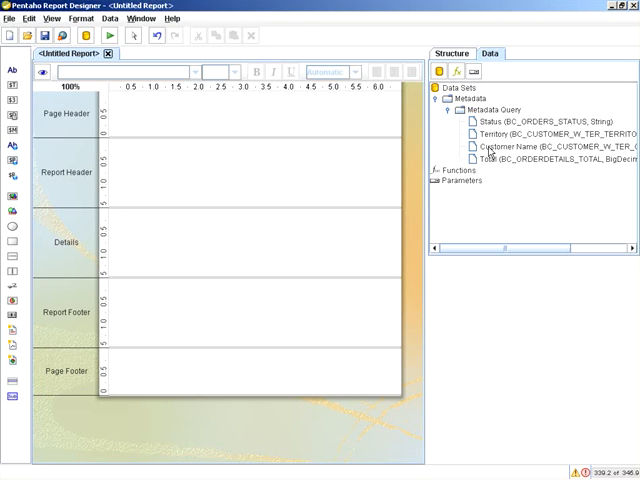
{"action": "mouse_move", "coordinate": [322, 246]}
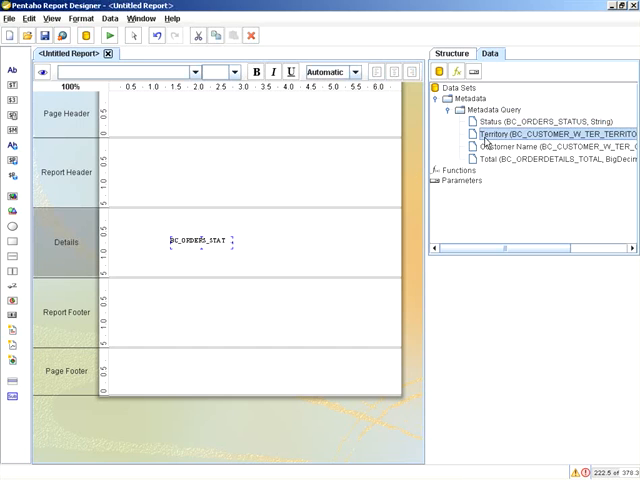
{"action": "left_click_drag", "start_coordinate": [510, 144], "coordinate": [310, 244]}
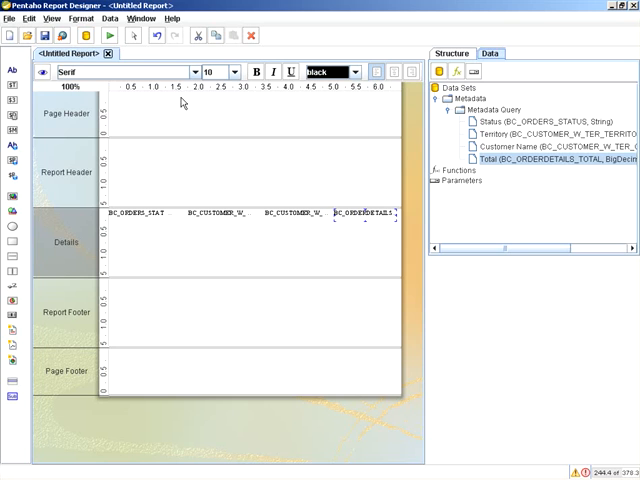
Step: Name the group StatusGroup and add BC_ORDERS_STATUS to its group fields
{"action": "left_click", "coordinate": [449, 53]}
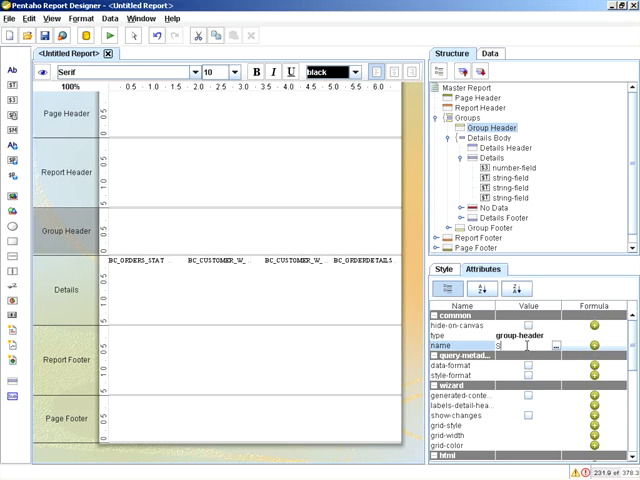
{"action": "type", "text": "Stat"}
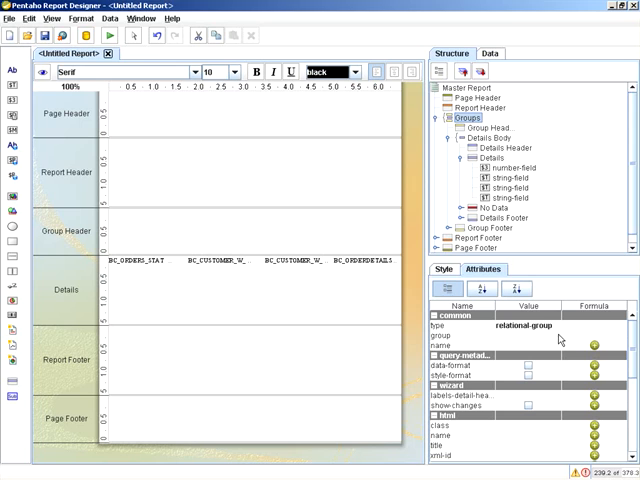
{"action": "left_click", "coordinate": [559, 343]}
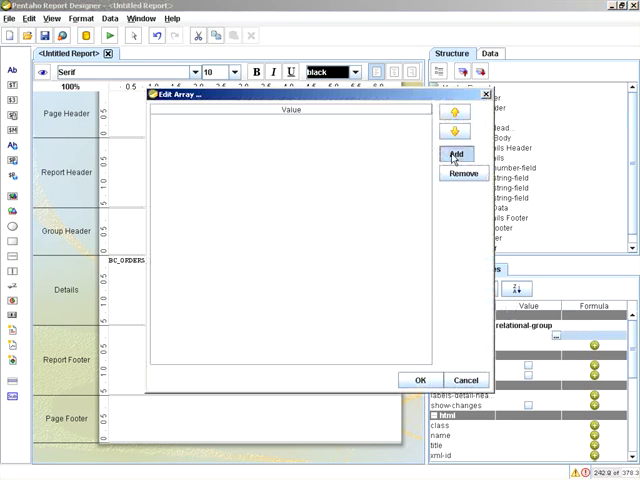
{"action": "left_click", "coordinate": [456, 153]}
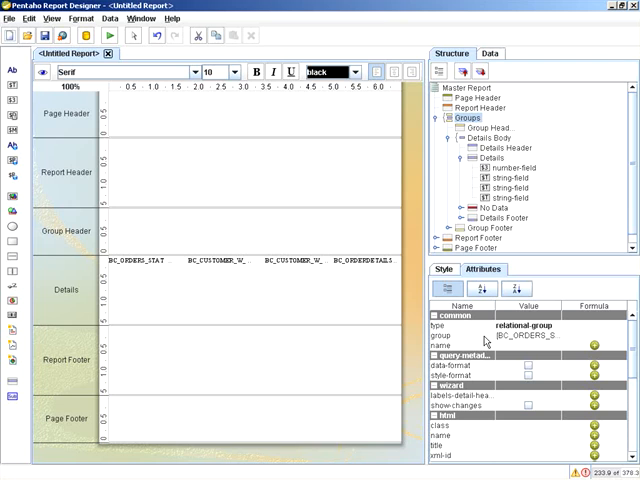
{"action": "mouse_move", "coordinate": [158, 263]}
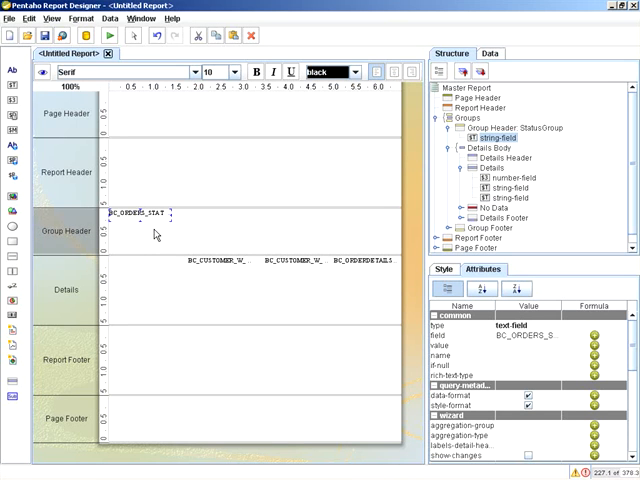
{"action": "left_click", "coordinate": [44, 72]}
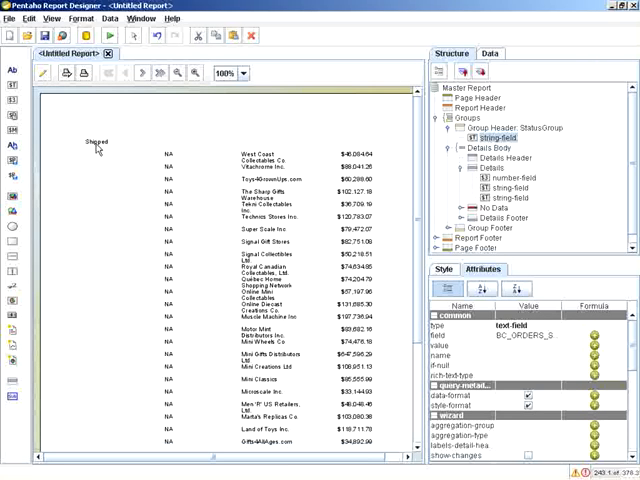
{"action": "left_click", "coordinate": [125, 72]}
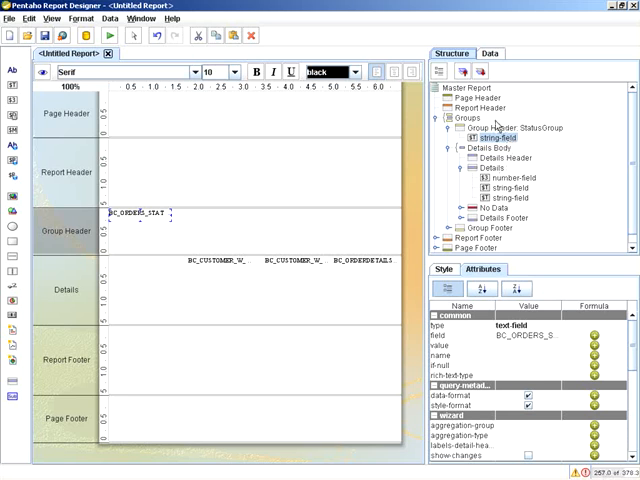
Step: Add a new group named TerritoryGroup and confirm it
{"action": "right_click", "coordinate": [470, 118]}
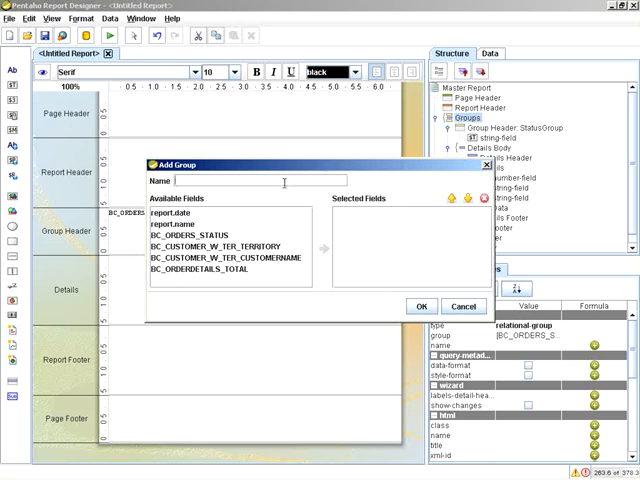
{"action": "type", "text": "T"}
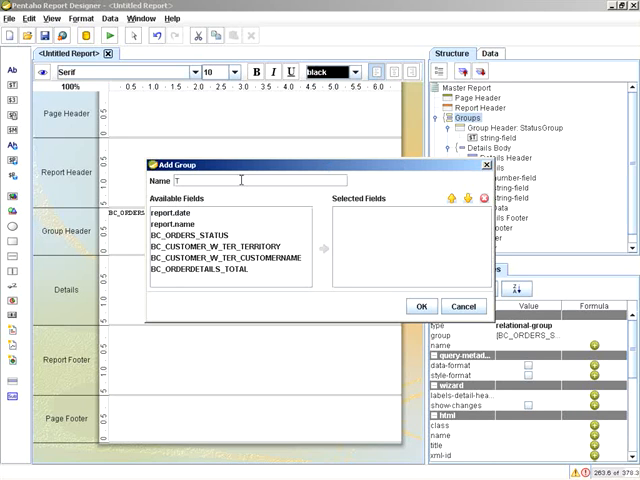
{"action": "type", "text": "TerritoryGroup"}
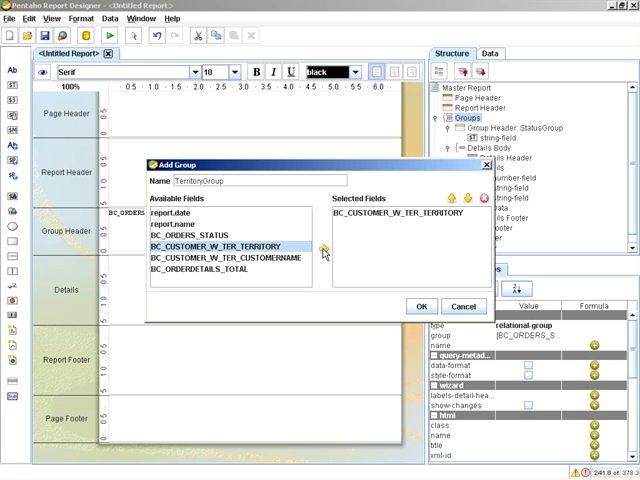
{"action": "left_click", "coordinate": [421, 305]}
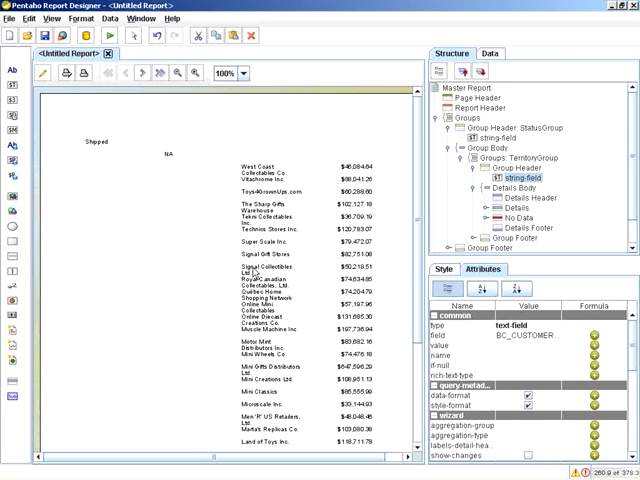
{"action": "left_click", "coordinate": [142, 73]}
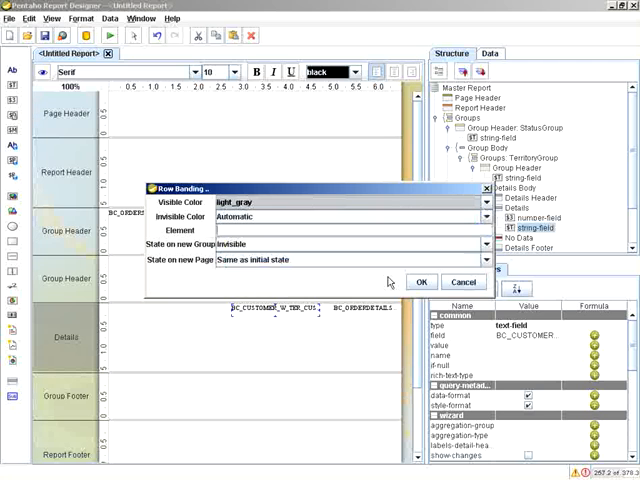
Step: Apply light_gray row banding and preview the alternating grey rows
{"action": "left_click", "coordinate": [421, 281]}
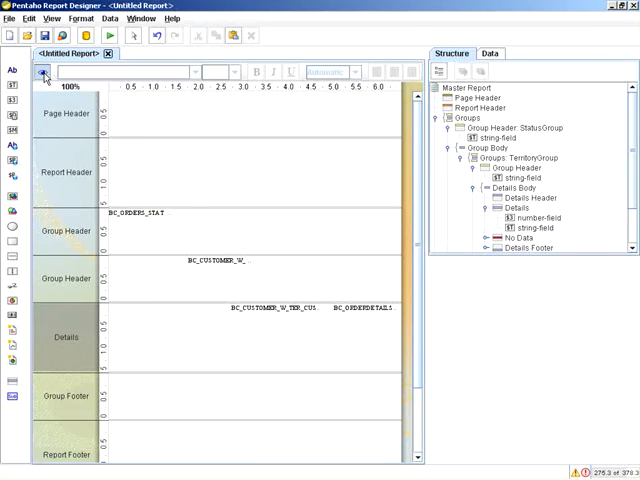
{"action": "left_click", "coordinate": [42, 77]}
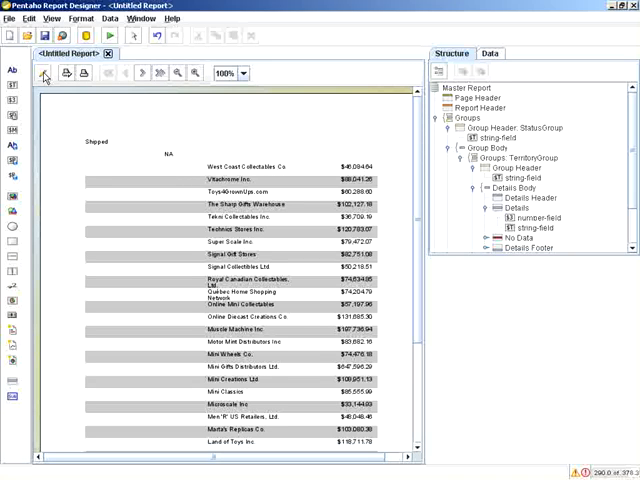